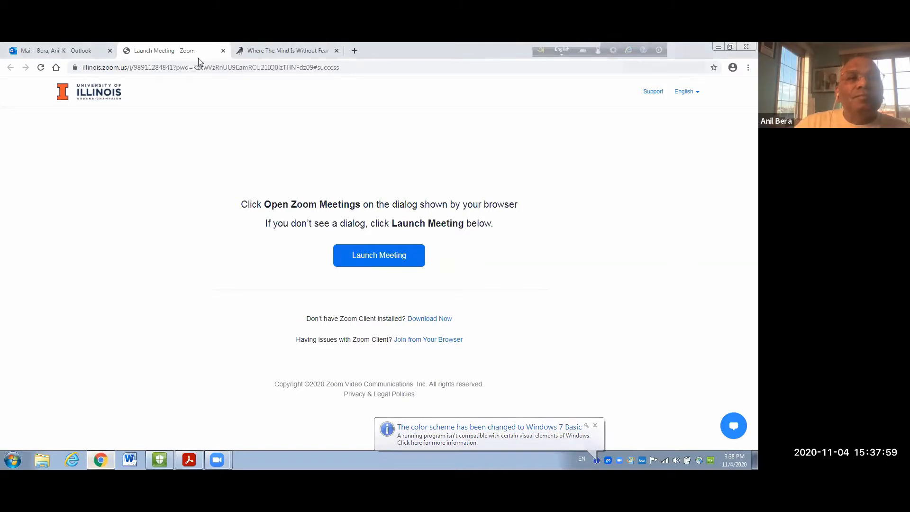
Step: Switch to the AllPoetry tab showing Tagore's 'Where The Mind Is Without Fear'
{"action": "left_click", "coordinate": [285, 50]}
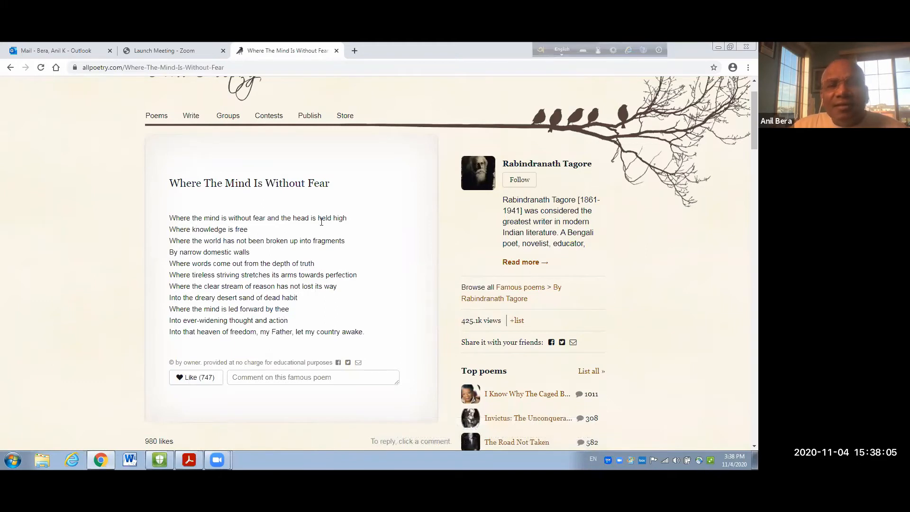
{"action": "mouse_move", "coordinate": [358, 253]}
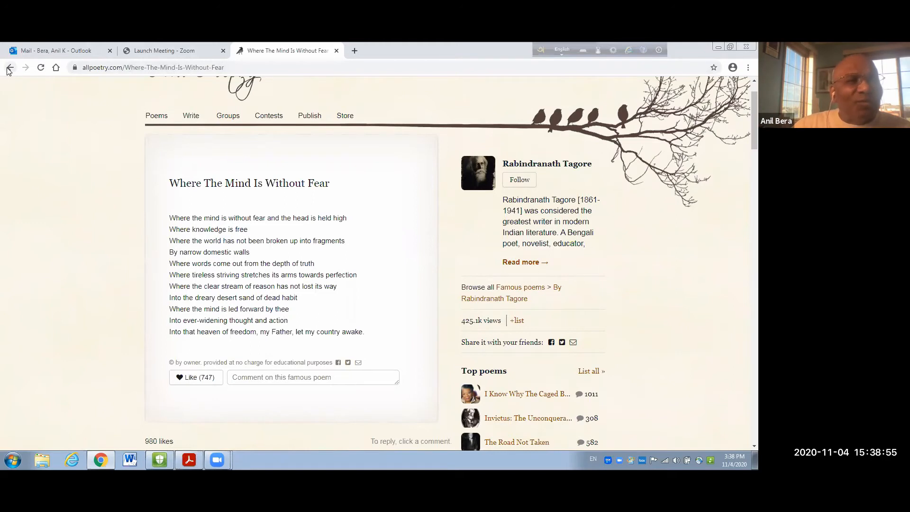
Step: Search Google for the poem's copied opening line plus 'Bengali version'
{"action": "left_click", "coordinate": [10, 67]}
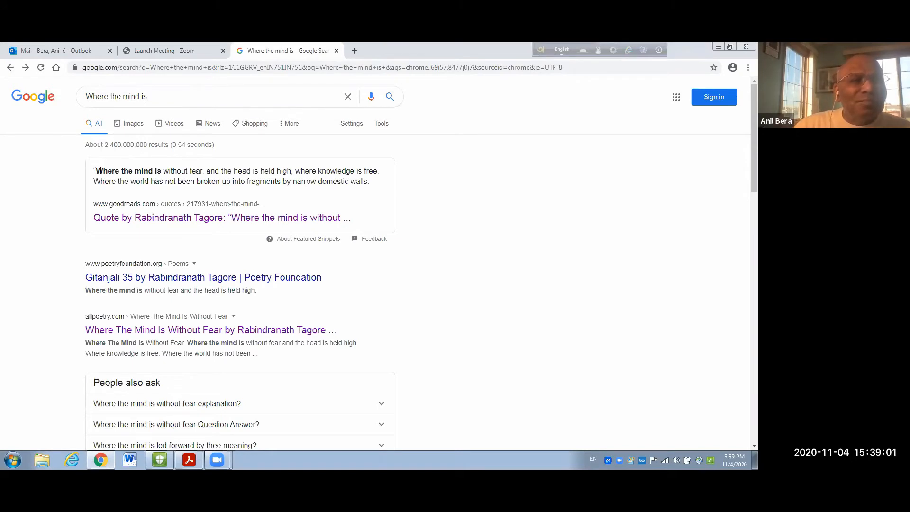
{"action": "left_click_drag", "start_coordinate": [96, 171], "coordinate": [220, 171]}
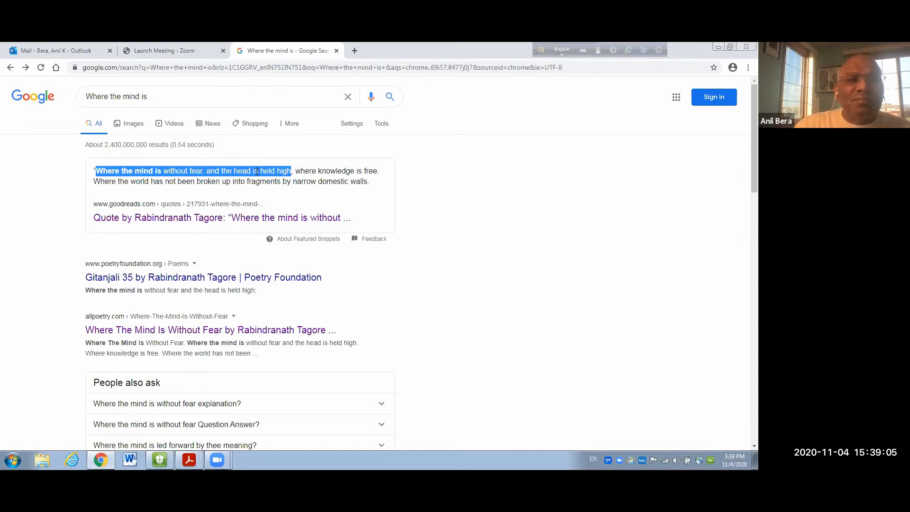
{"action": "mouse_move", "coordinate": [160, 119]}
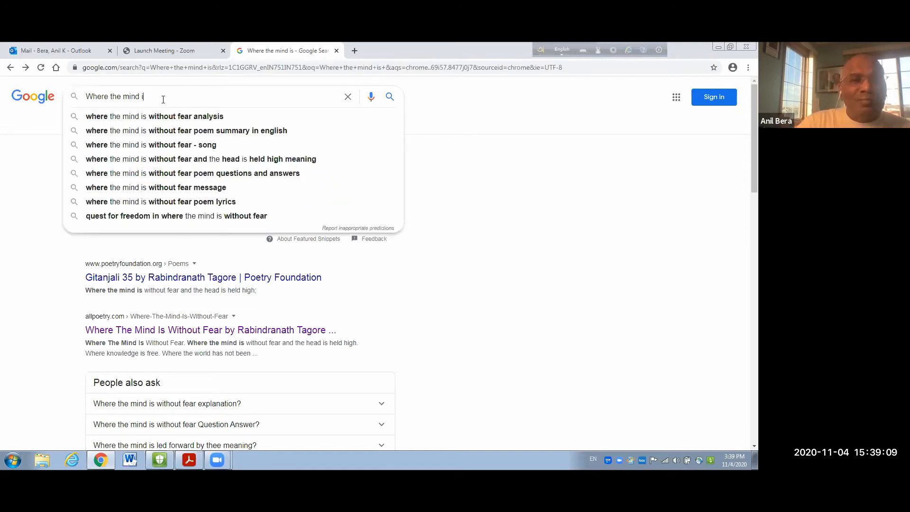
{"action": "left_click", "coordinate": [347, 96]}
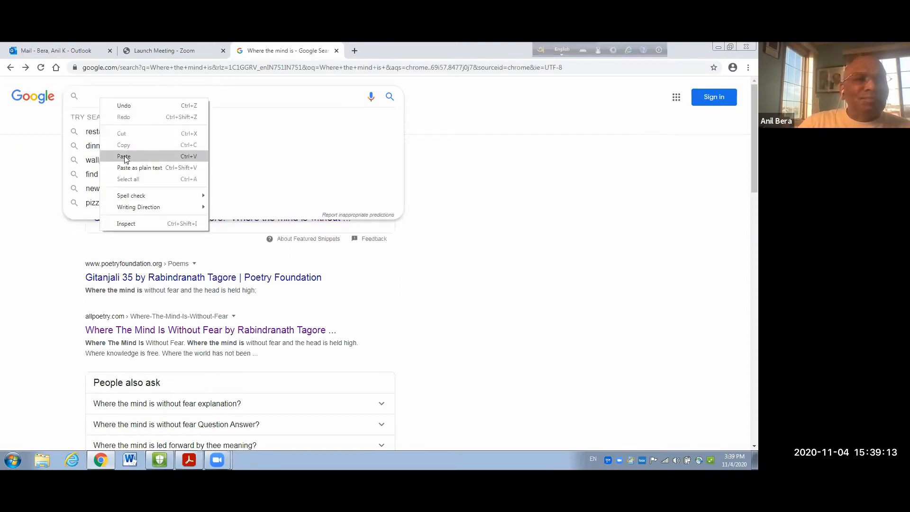
{"action": "left_click", "coordinate": [124, 157]}
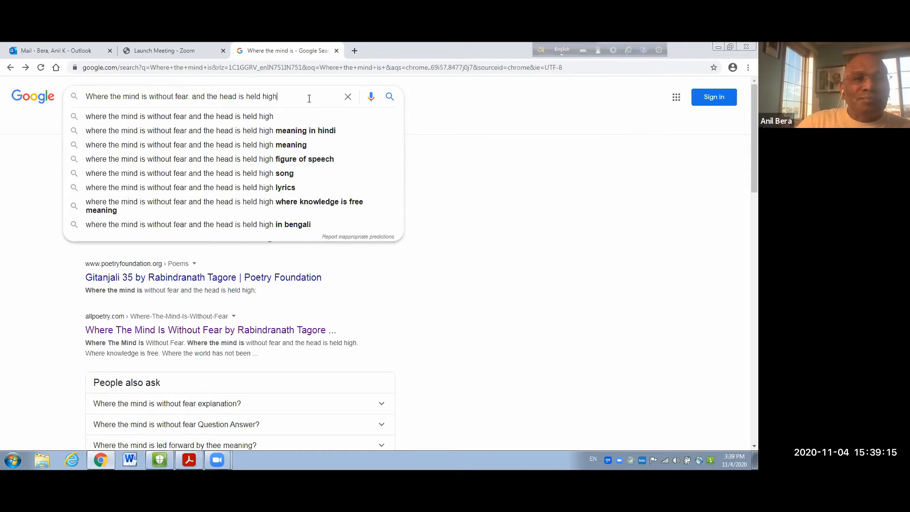
{"action": "type", "text": "Bengali"}
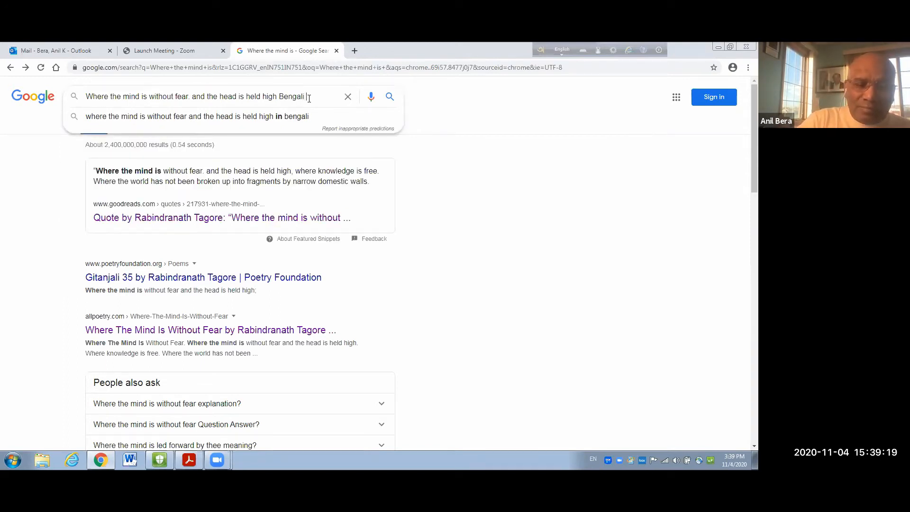
{"action": "type", "text": "version"}
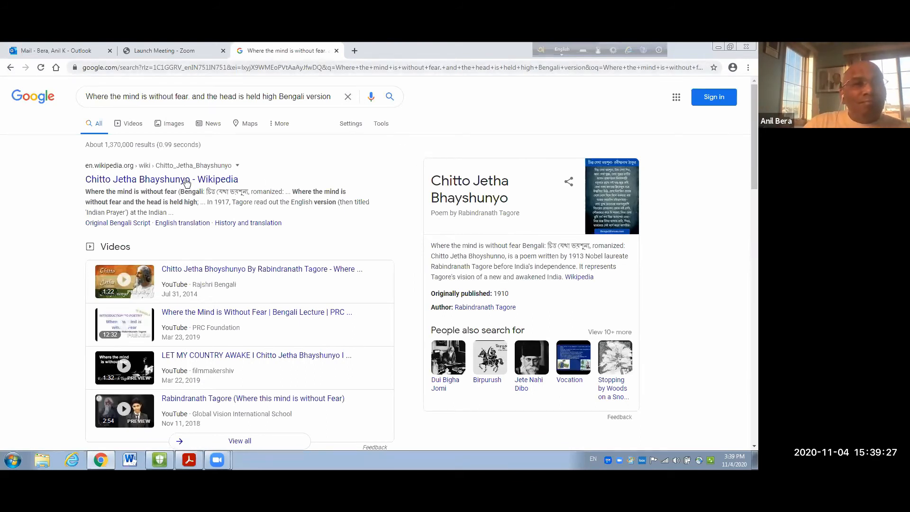
Step: Open the 'Chitto Jetha Bhayshunyo - Wikipedia' search result
{"action": "left_click", "coordinate": [161, 179]}
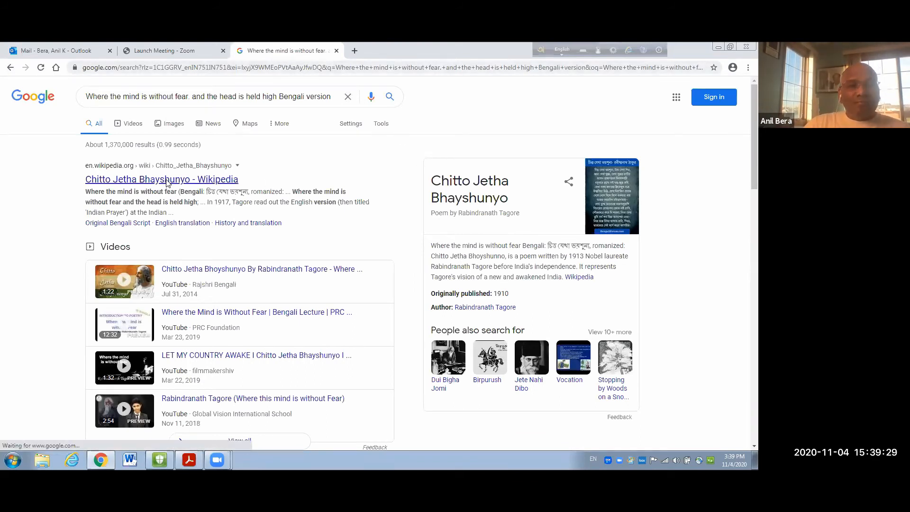
{"action": "left_click", "coordinate": [161, 179]}
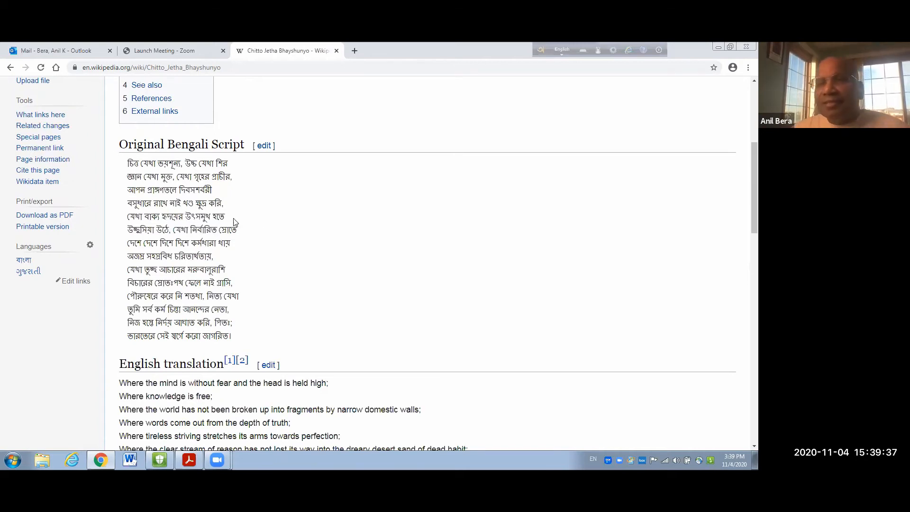
{"action": "mouse_move", "coordinate": [257, 229]}
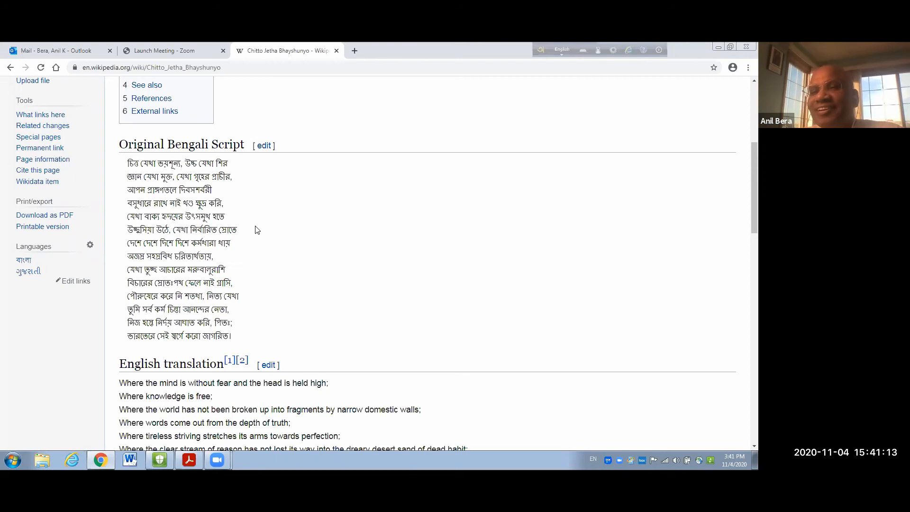
{"action": "mouse_move", "coordinate": [308, 225]}
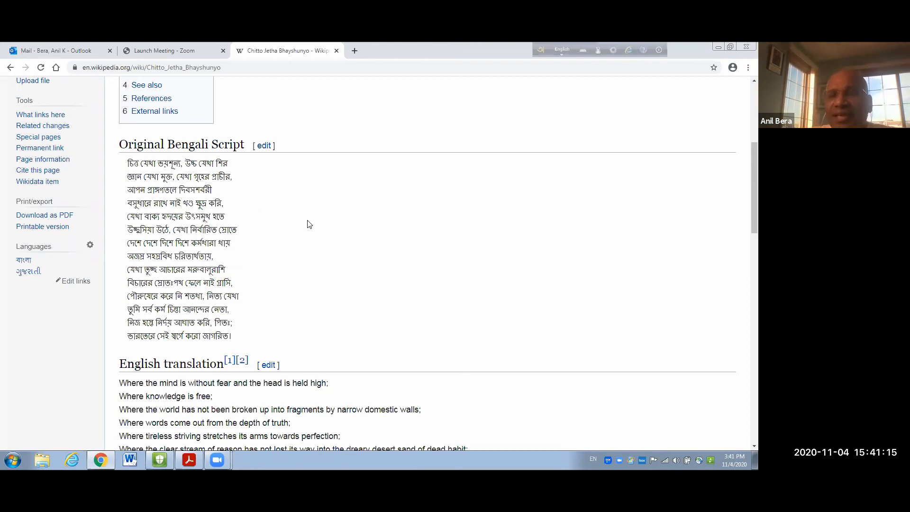
{"action": "mouse_move", "coordinate": [281, 242]}
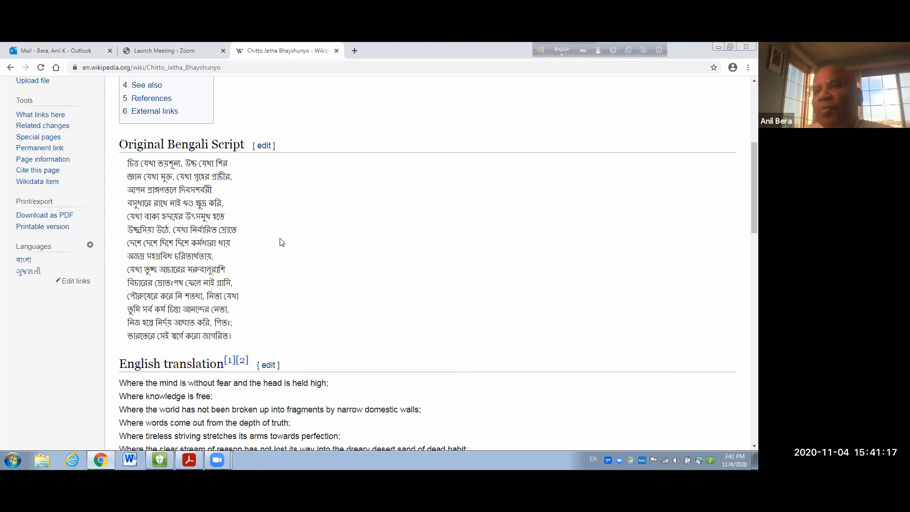
{"action": "mouse_move", "coordinate": [313, 227]}
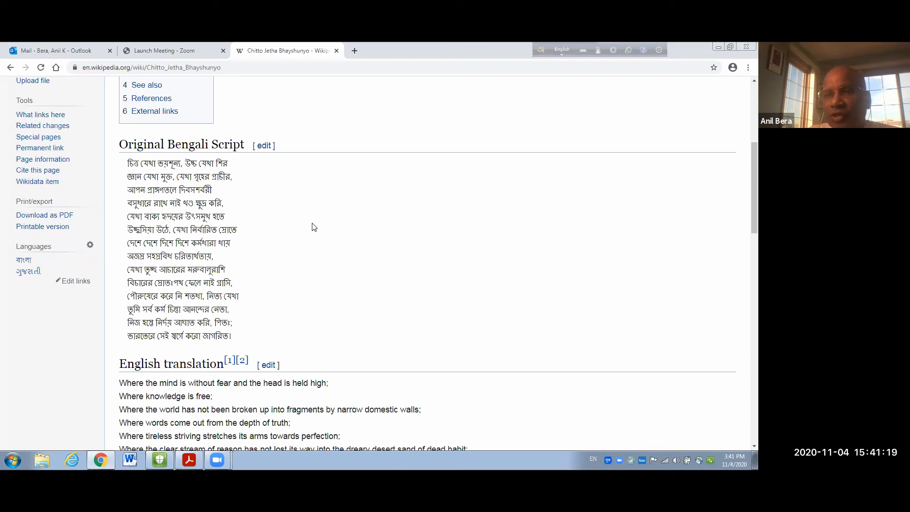
Step: Scroll past the Bengali script to the English translation and History section
{"action": "scroll", "scroll_direction": "down", "scroll_amount": 3}
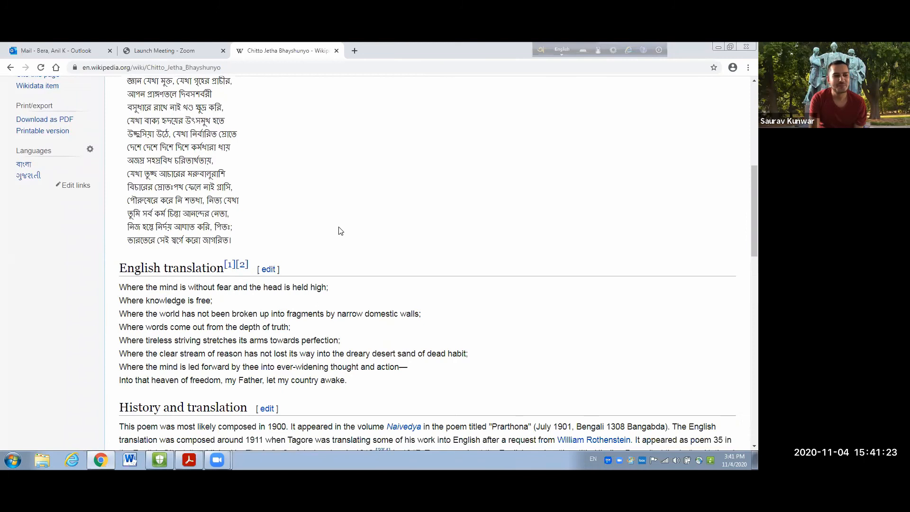
{"action": "scroll", "scroll_direction": "down", "scroll_amount": 3}
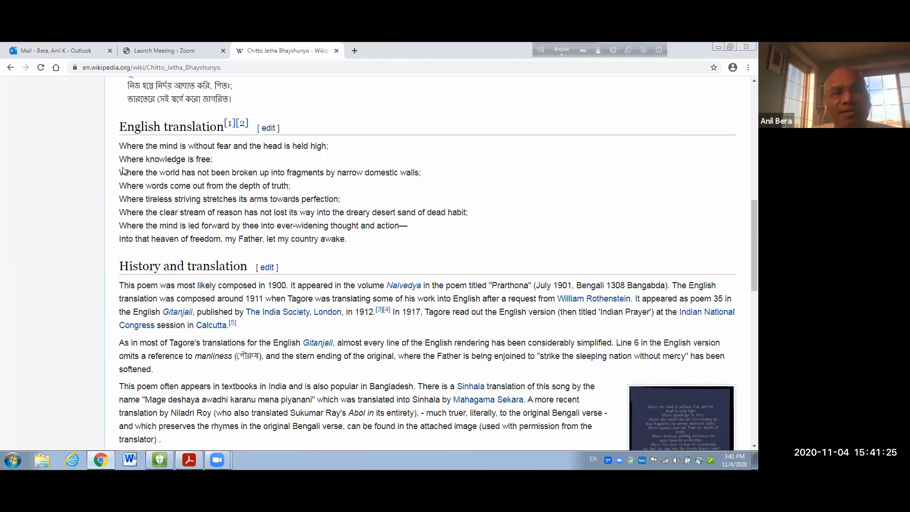